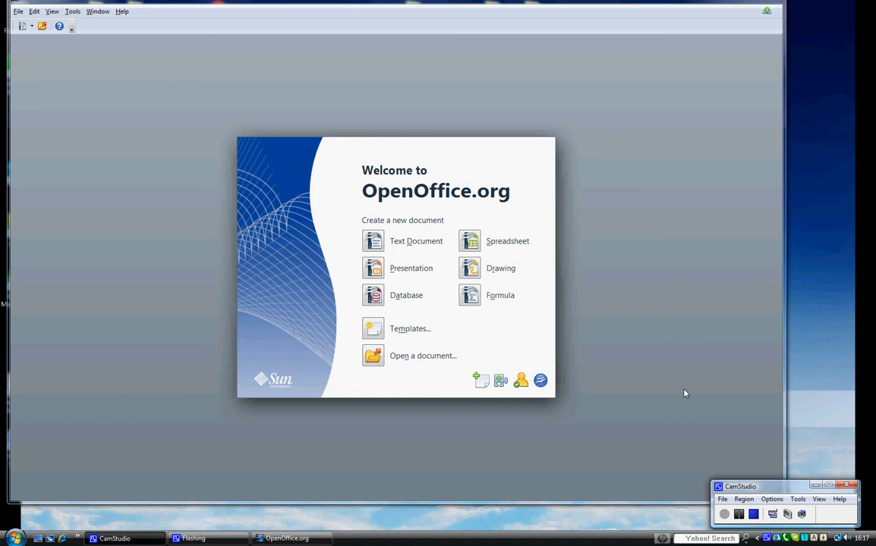
pyautogui.moveTo(483, 338)
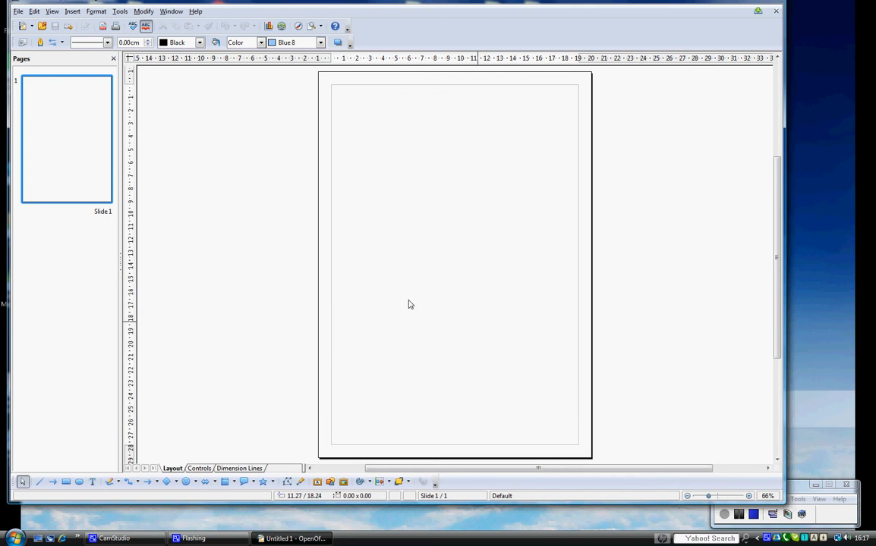
# Insert the arch doors picture from file and drag it up near the page top.
pyautogui.click(72, 11)
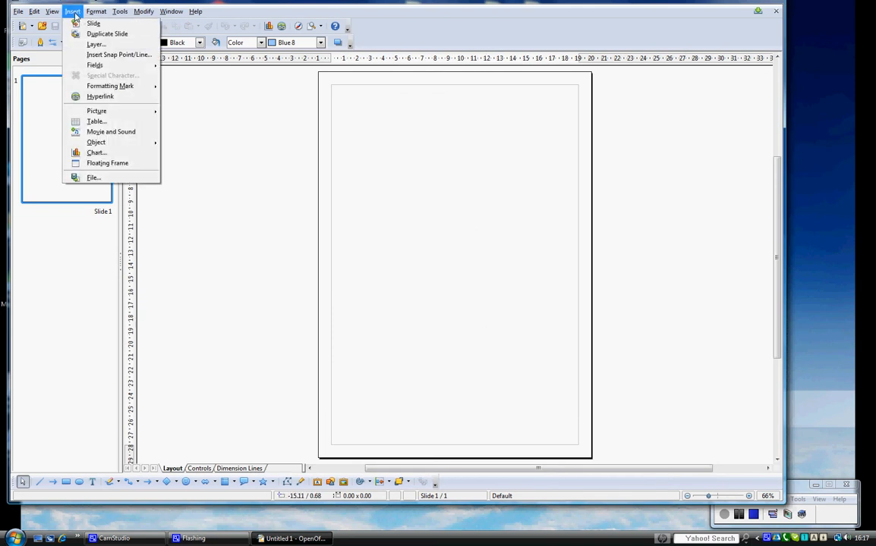
pyautogui.moveTo(97, 111)
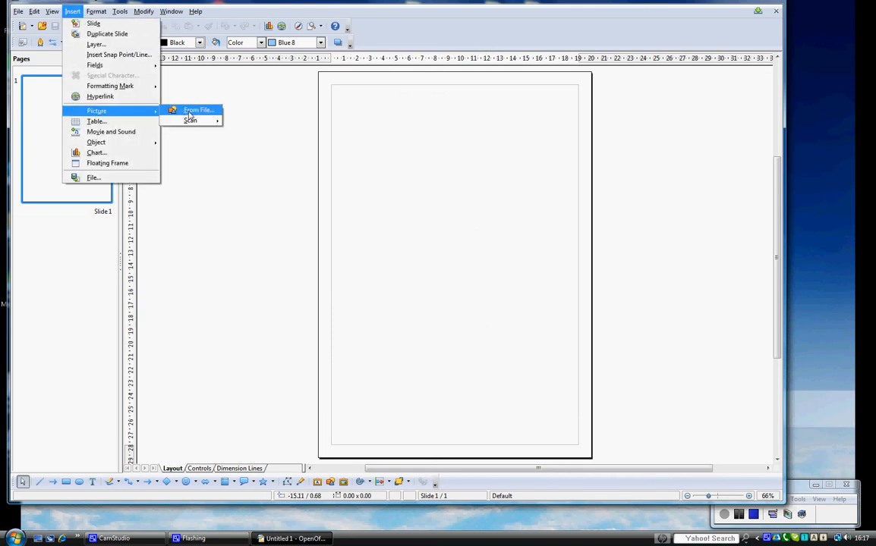
pyautogui.click(198, 110)
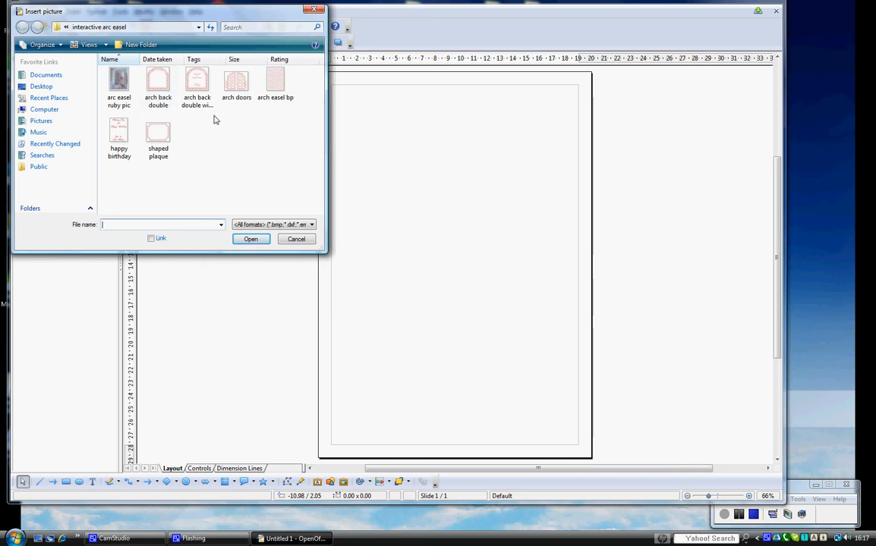
pyautogui.moveTo(236, 82)
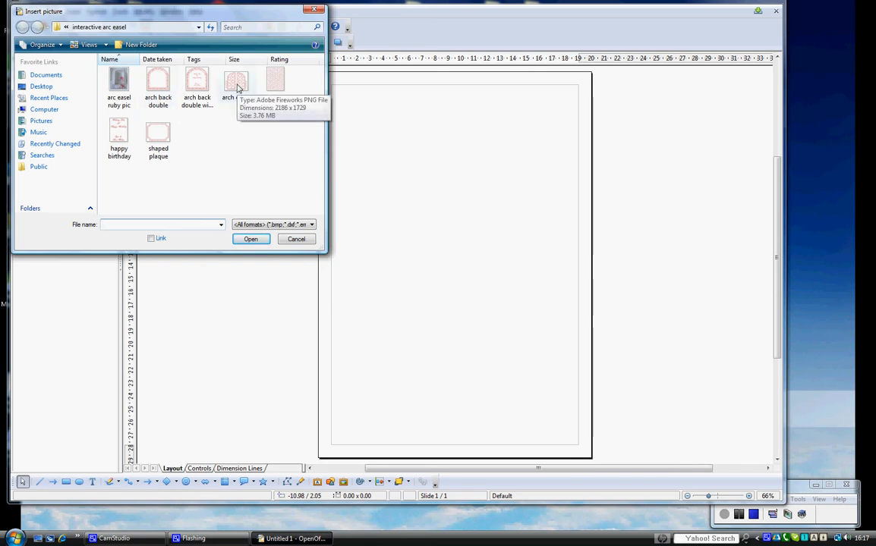
pyautogui.click(236, 82)
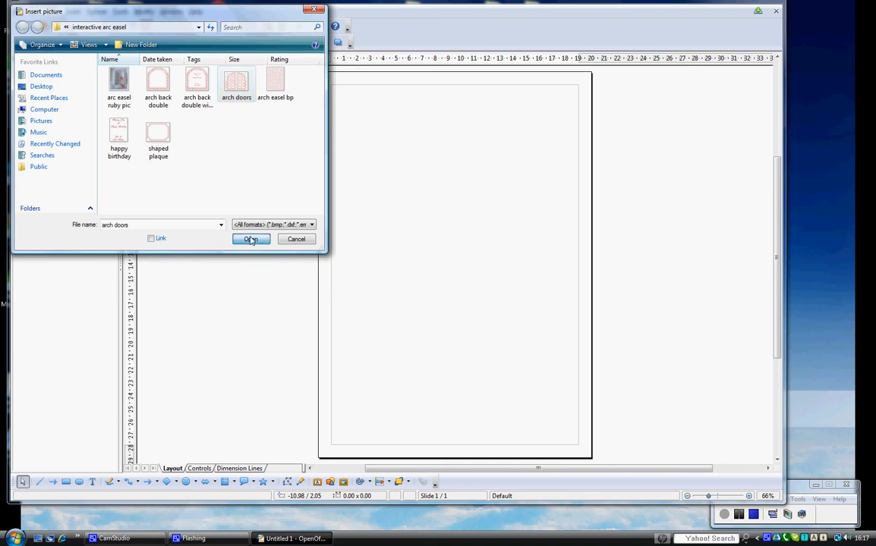
pyautogui.click(251, 239)
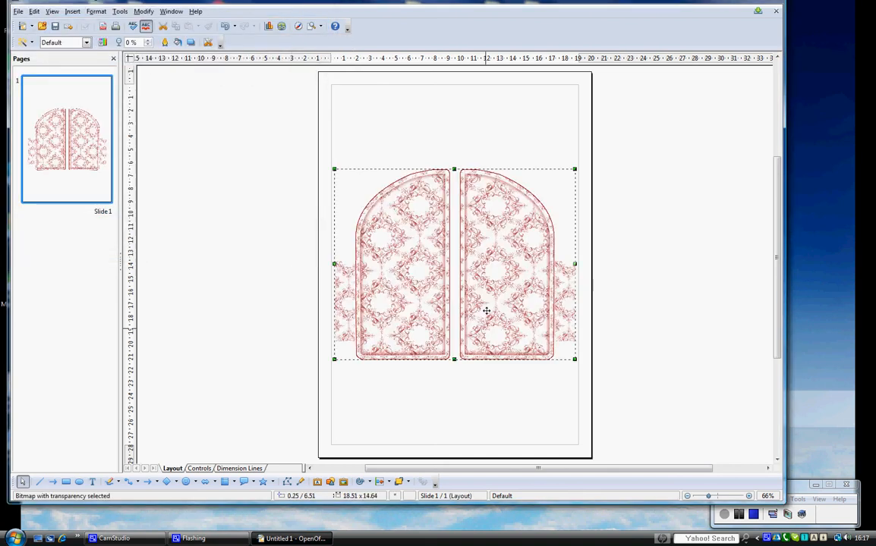
pyautogui.moveTo(486, 313); pyautogui.dragTo(484, 245)
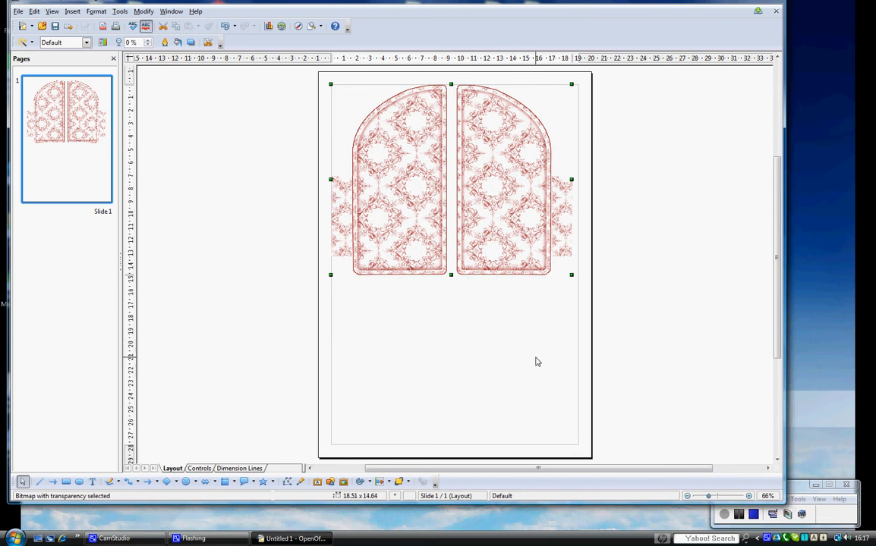
# Insert the 'arch back double with words' picture from file over the doors.
pyautogui.click(72, 11)
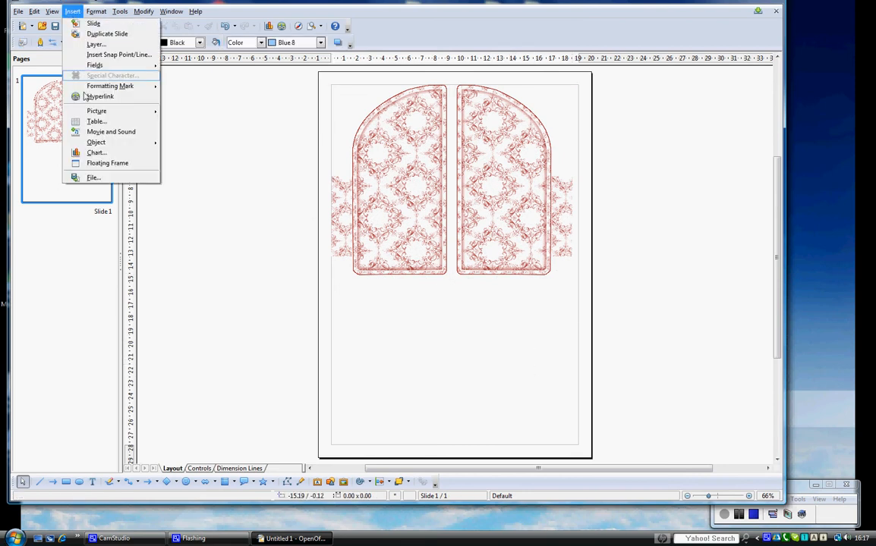
pyautogui.moveTo(96, 110)
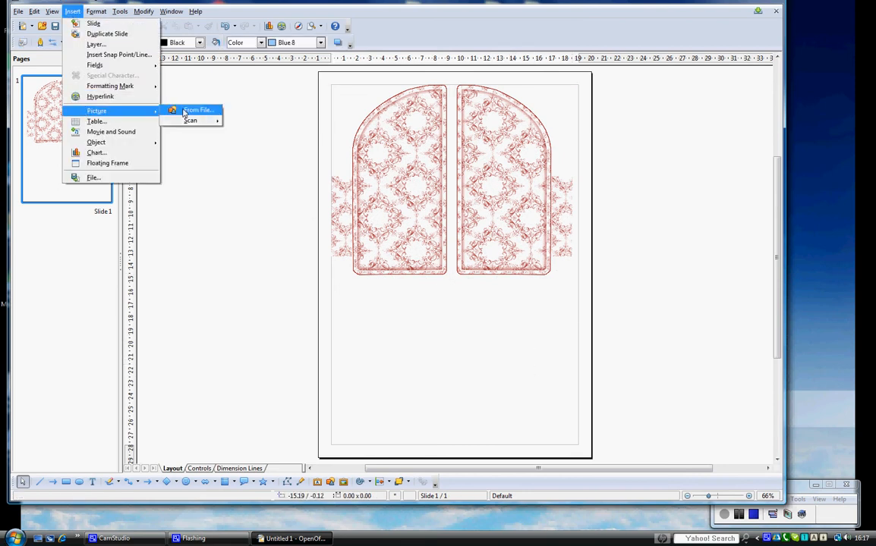
pyautogui.click(198, 110)
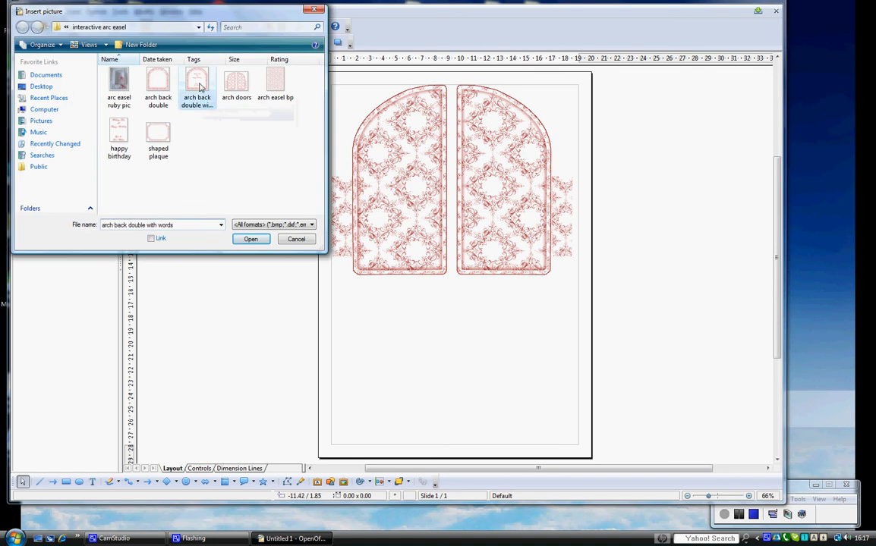
pyautogui.click(250, 239)
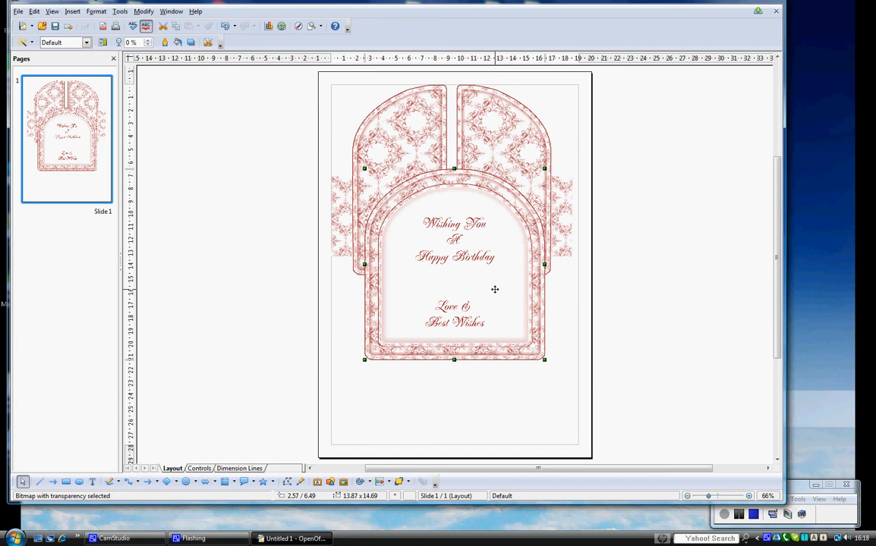
pyautogui.moveTo(461, 248)
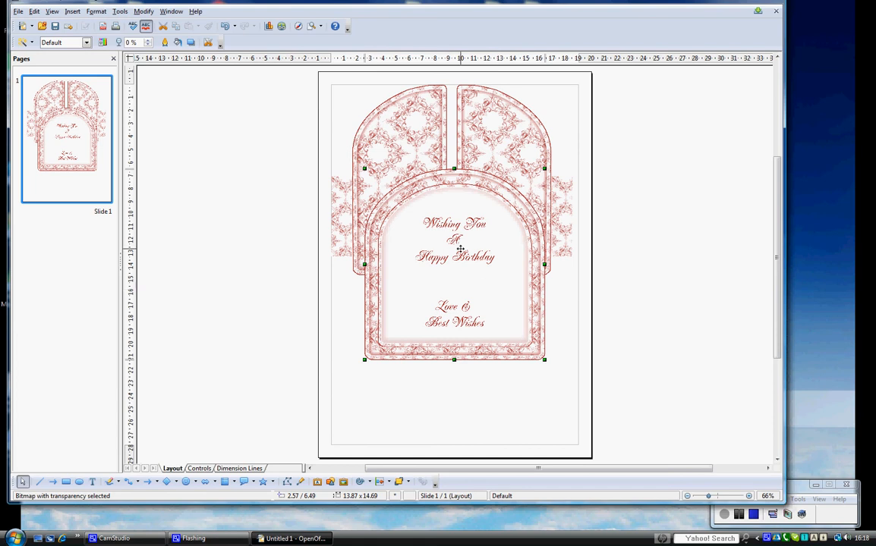
pyautogui.moveTo(477, 214)
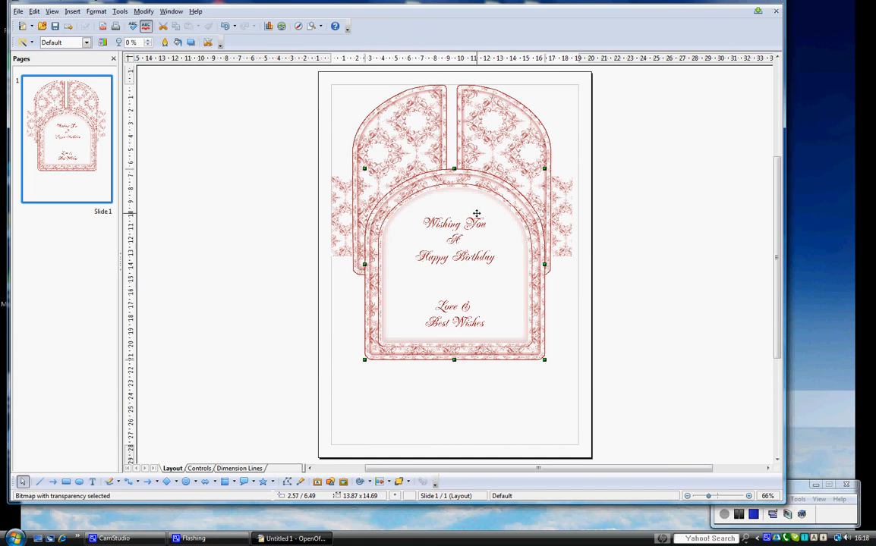
pyautogui.moveTo(501, 222)
pyautogui.write('12')
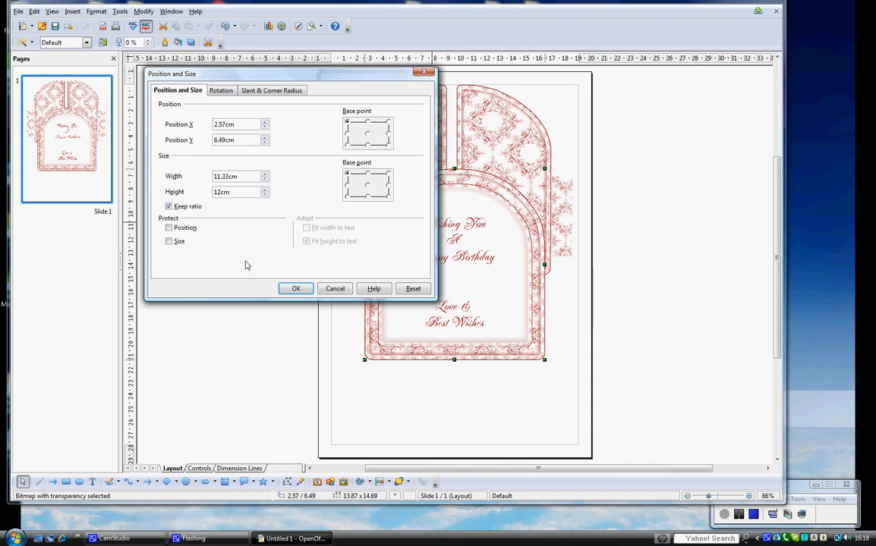
# Apply the 11.33 cm by 12 cm size to the worded arch back, keeping ratio.
pyautogui.click(296, 289)
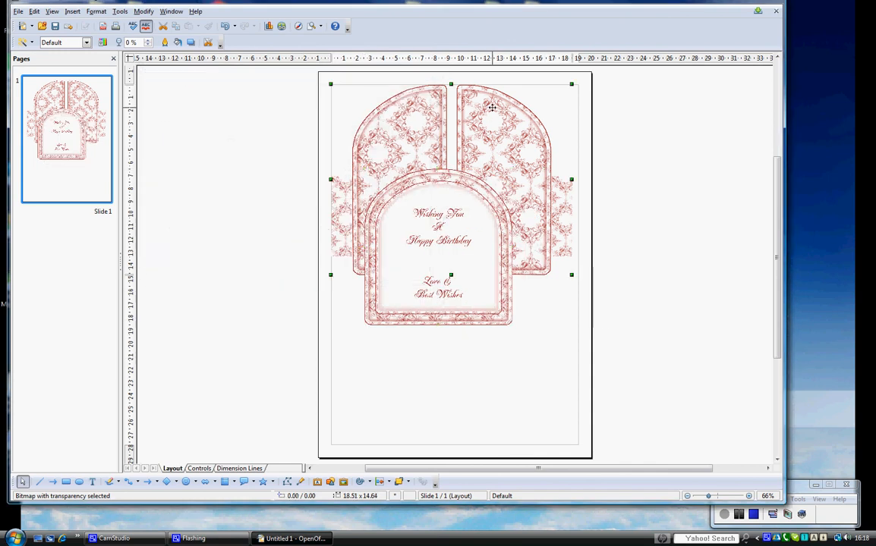
# Resize the arch doors to 12 cm high (15.17 cm wide) with Keep ratio on.
pyautogui.press('F4')
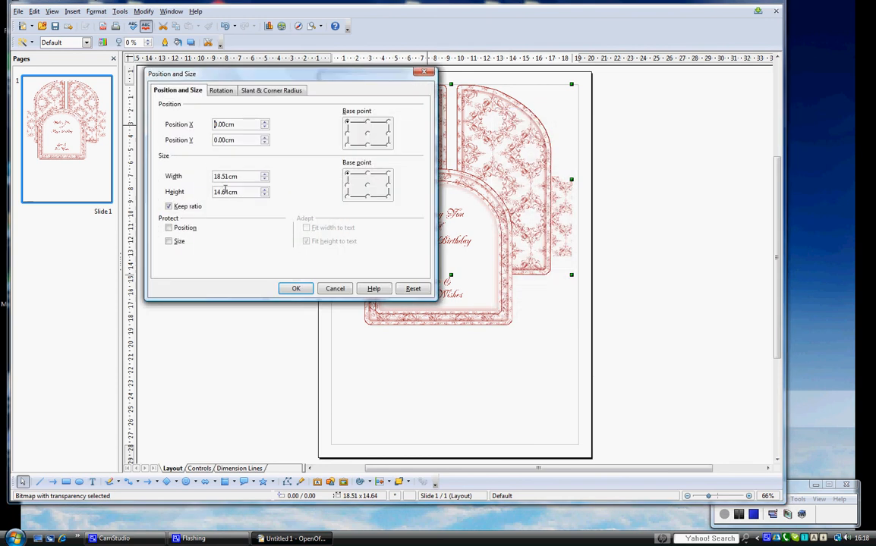
pyautogui.tripleClick(237, 191)
pyautogui.write('12')
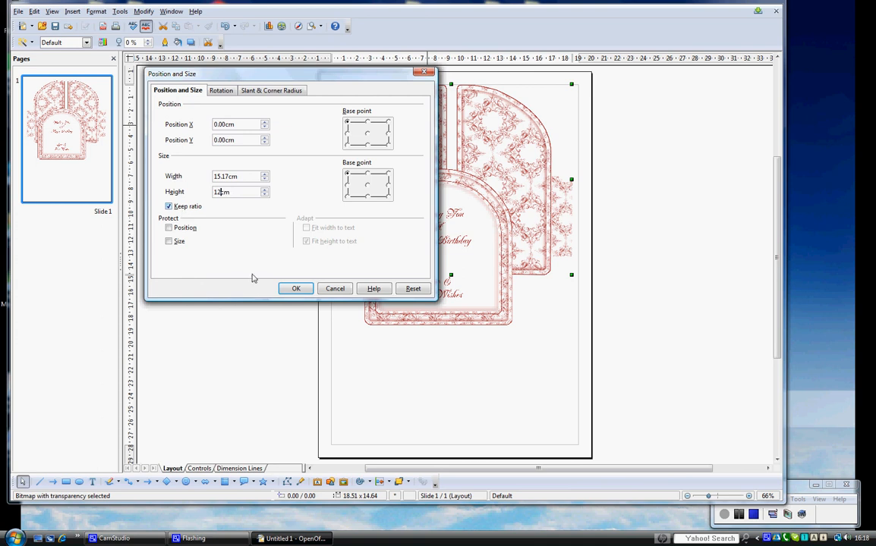
pyautogui.click(296, 289)
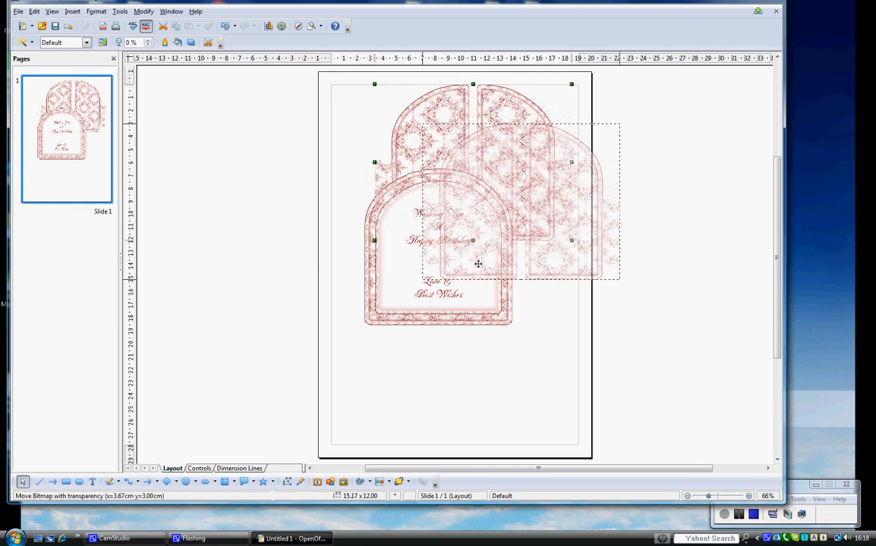
# Move the doors top right, the worded arch below, and insert the shaped plaque picture.
pyautogui.moveTo(479, 264); pyautogui.dragTo(438, 247)
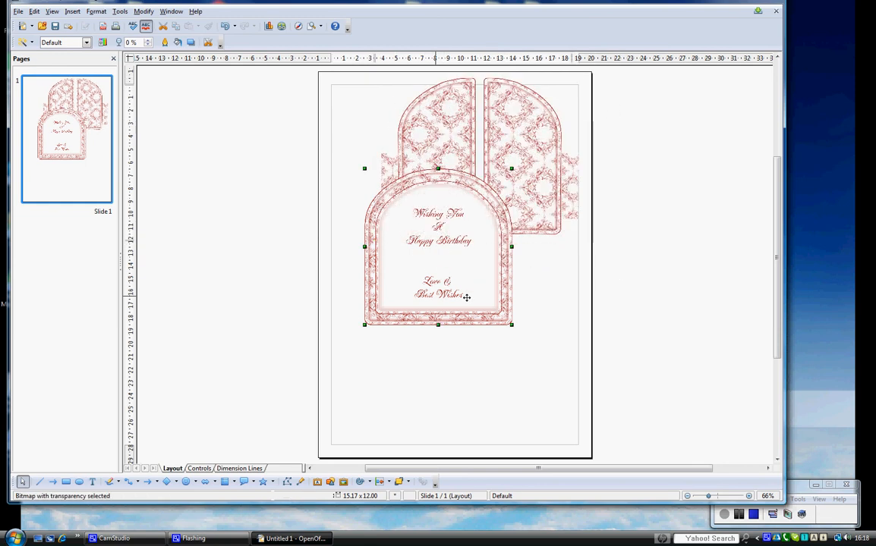
pyautogui.moveTo(438, 247); pyautogui.dragTo(489, 332)
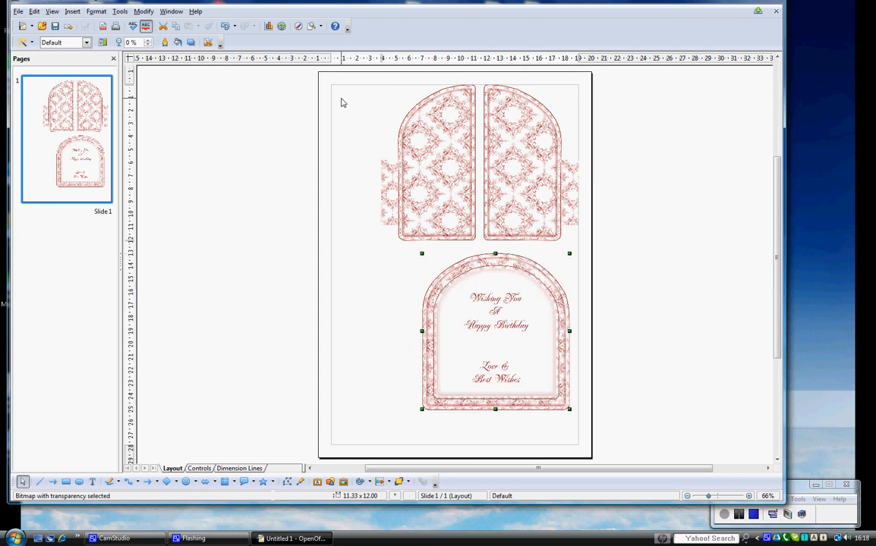
pyautogui.click(73, 11)
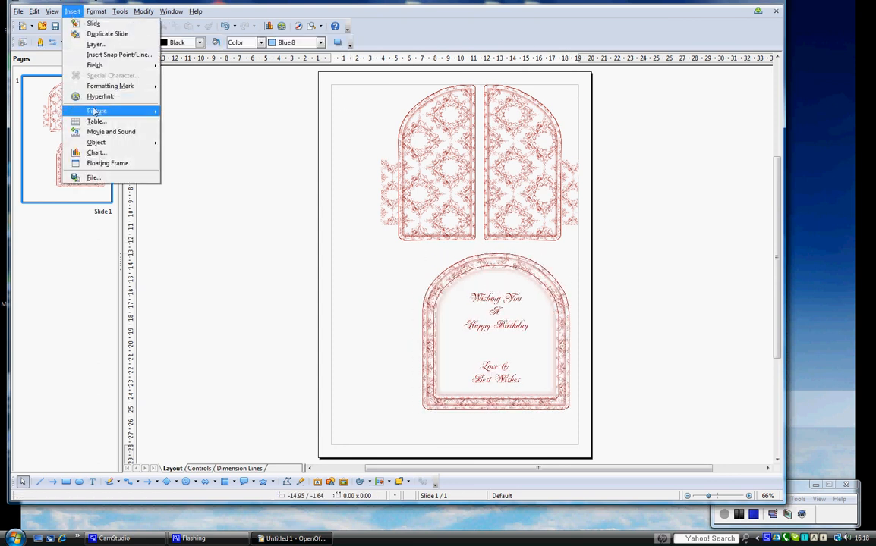
pyautogui.click(97, 112)
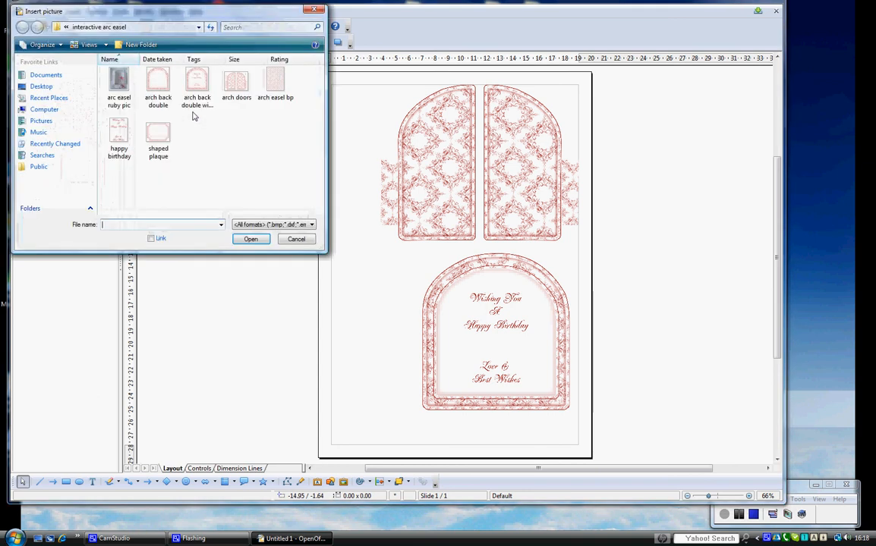
pyautogui.click(158, 132)
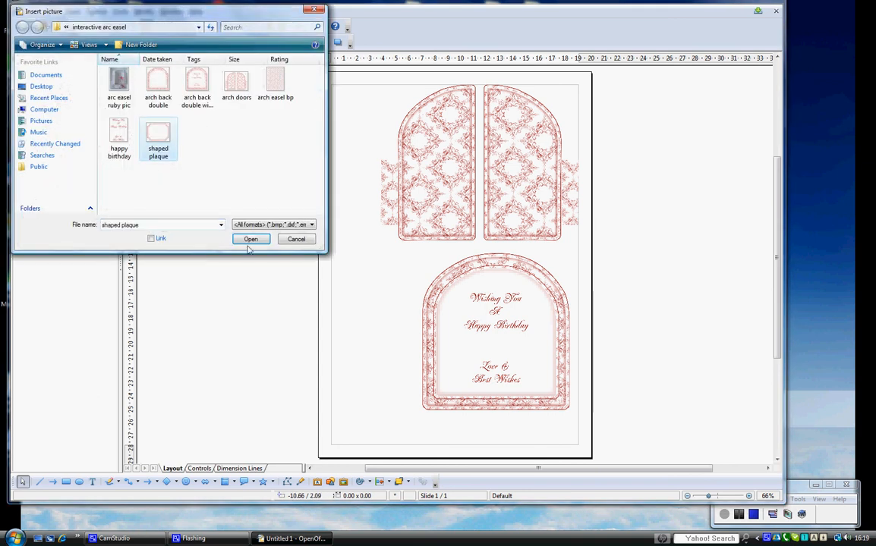
pyautogui.click(250, 239)
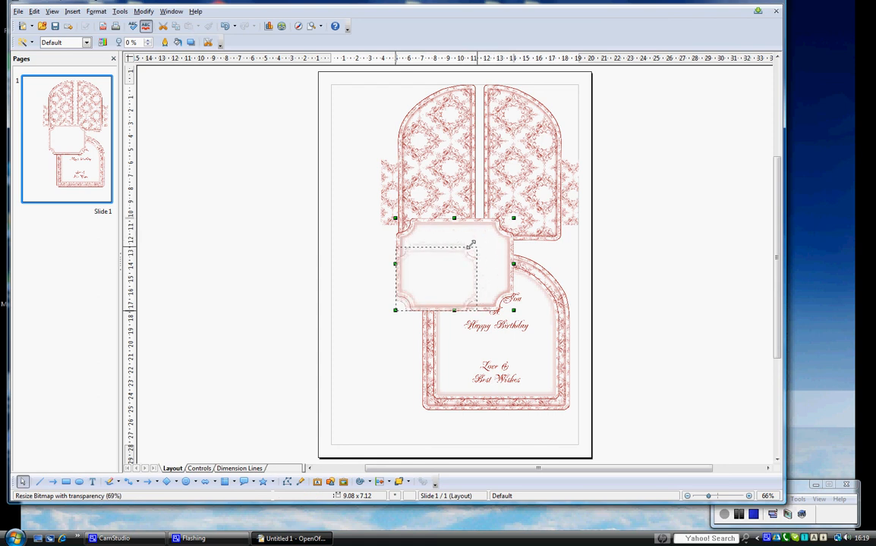
# Shrink the shaped plaque to about 6.87 by 5.39 cm and move it left of the worded arch.
pyautogui.moveTo(455, 269); pyautogui.dragTo(420, 268)
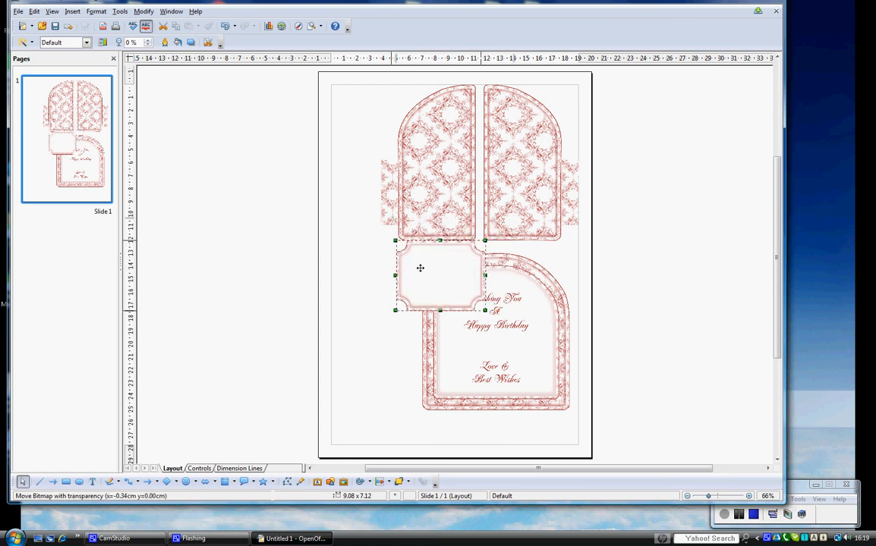
pyautogui.moveTo(420, 267); pyautogui.dragTo(370, 282)
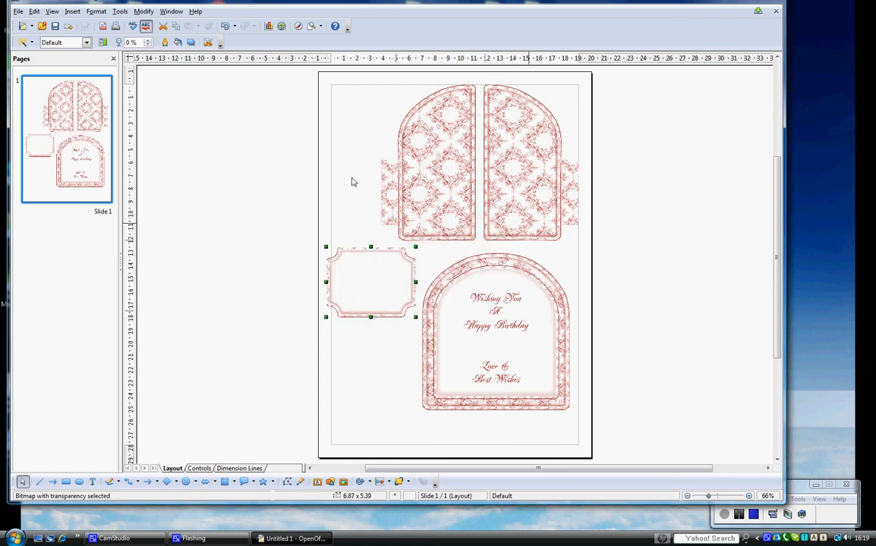